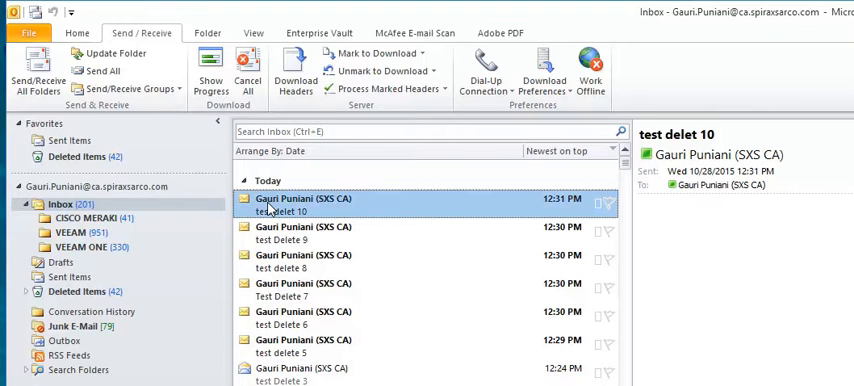
Step: Delete the 'test delet 10' and 'test Delete 9' emails from the inbox
right_click(290, 205)
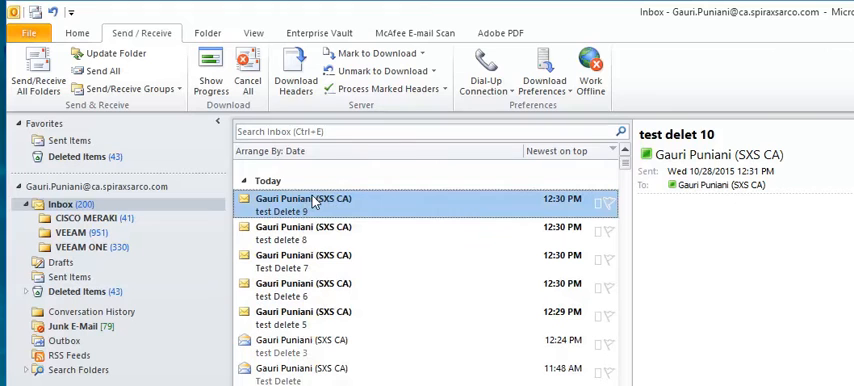
right_click(315, 205)
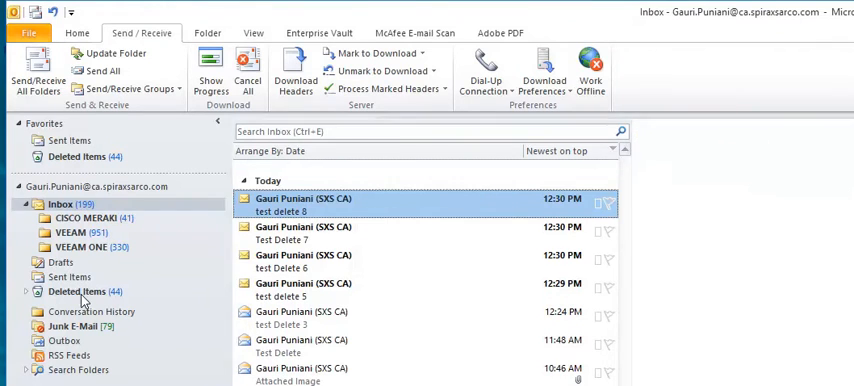
Step: Permanently delete the test email from Deleted Items, then open Recover Deleted Items
click(70, 291)
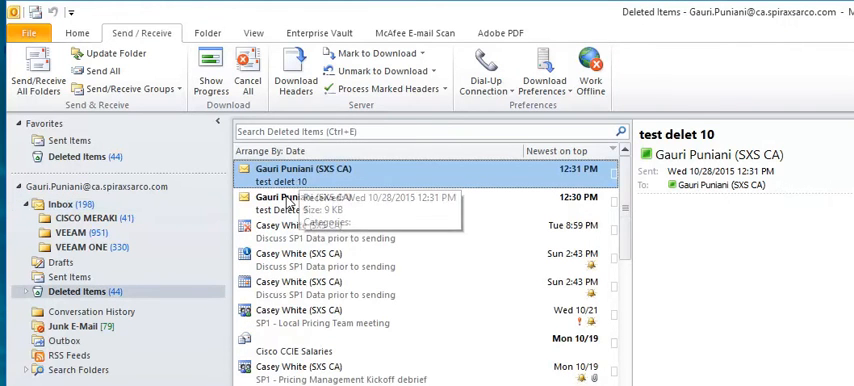
right_click(300, 205)
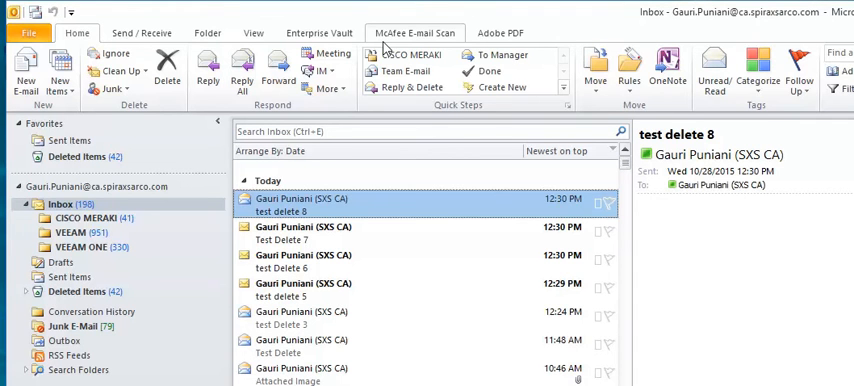
mouse_move(253, 33)
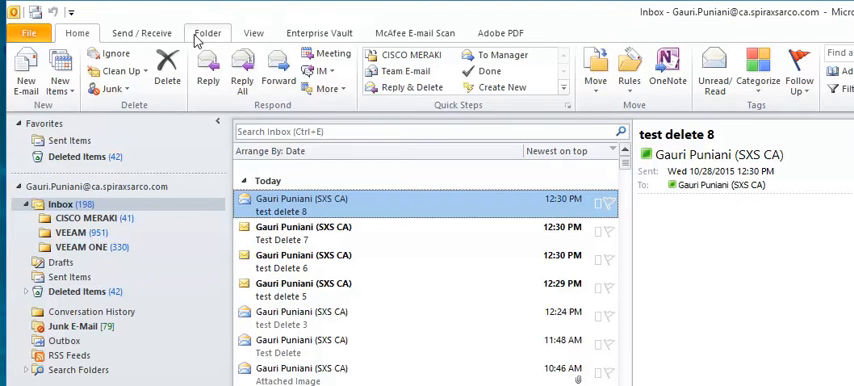
click(207, 33)
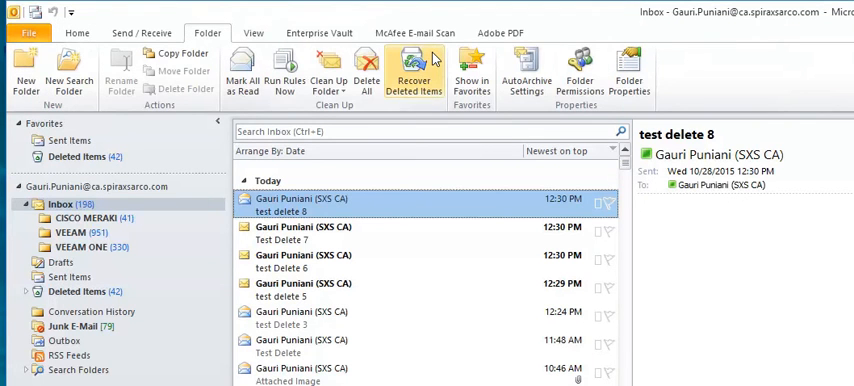
click(413, 70)
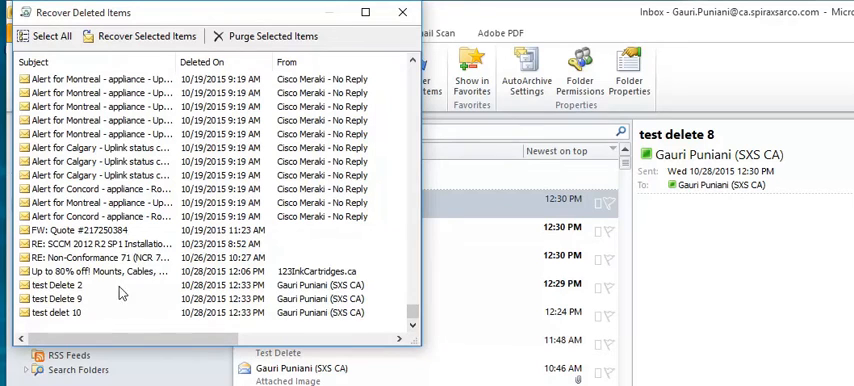
mouse_move(72, 322)
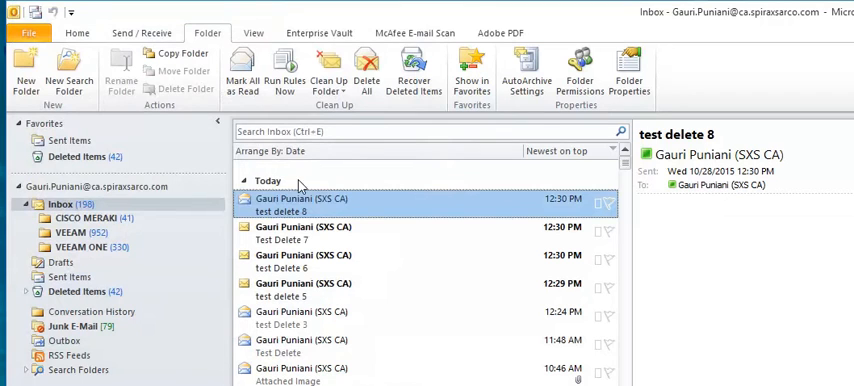
mouse_move(332, 211)
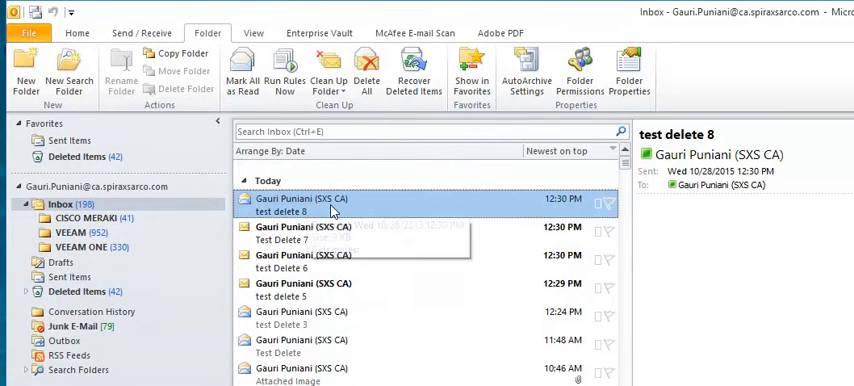
mouse_move(344, 216)
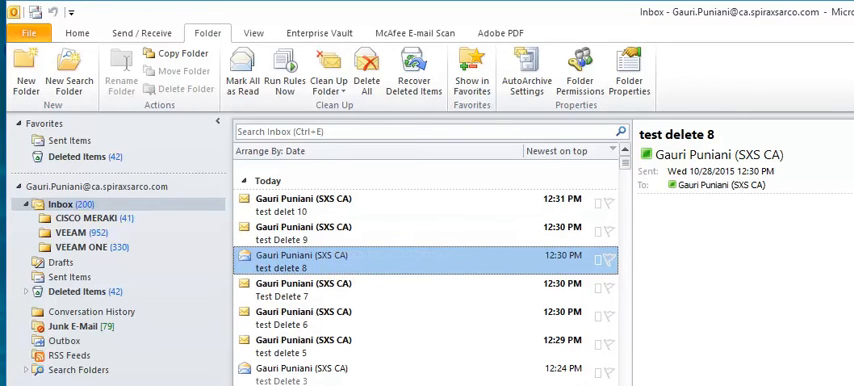
mouse_move(366, 328)
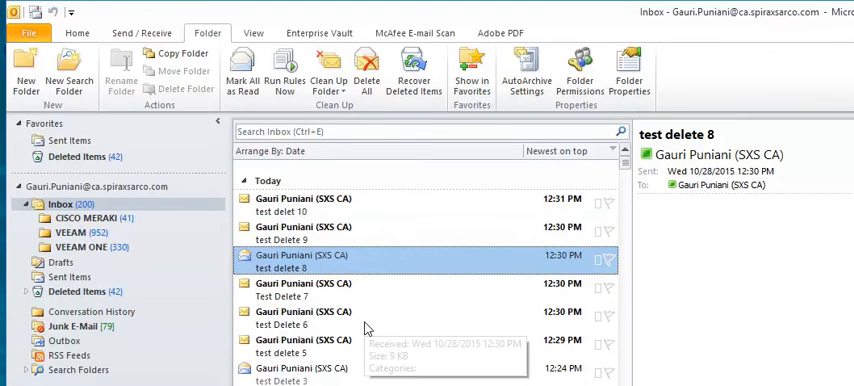
mouse_move(625, 314)
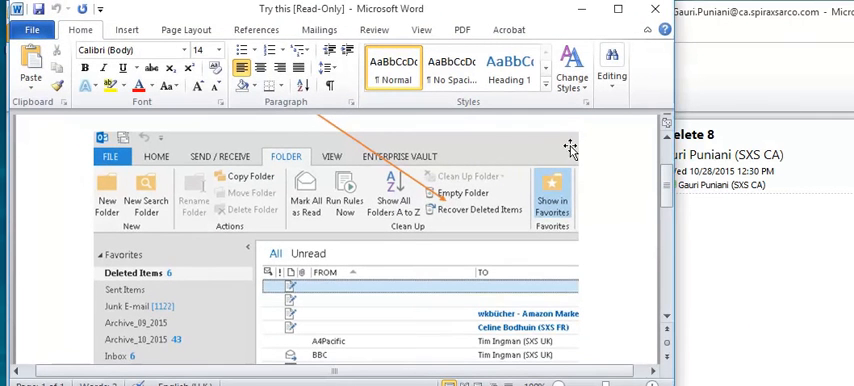
mouse_move(452, 150)
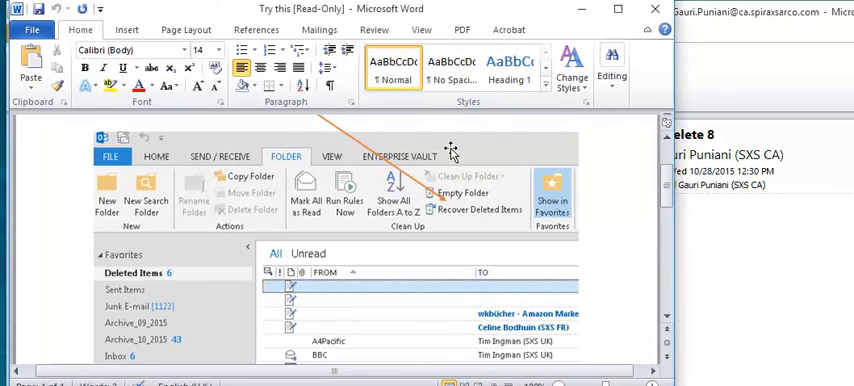
mouse_move(475, 222)
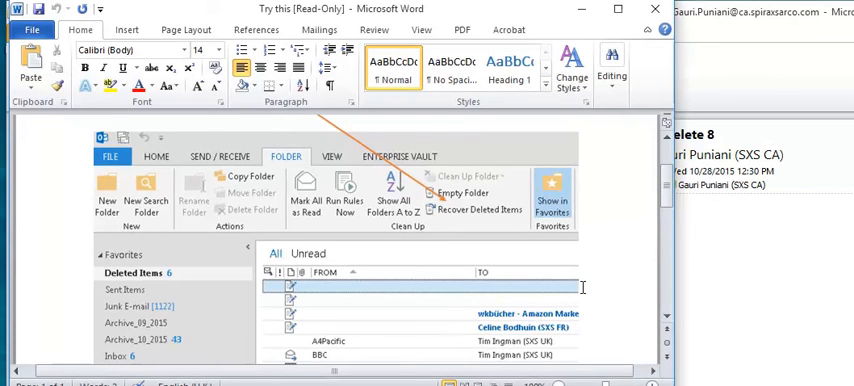
mouse_move(615, 300)
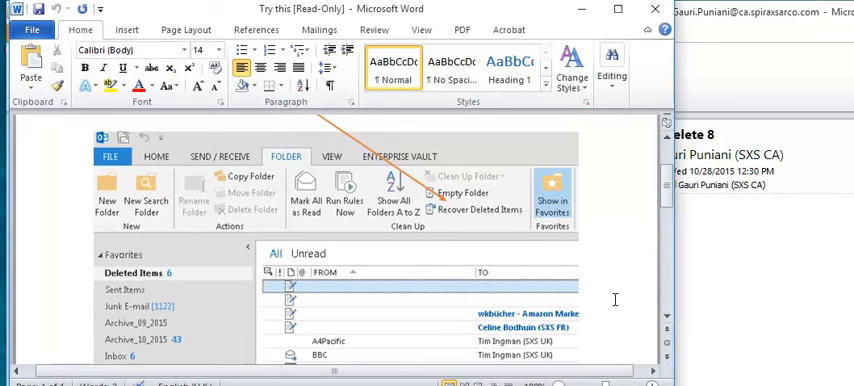